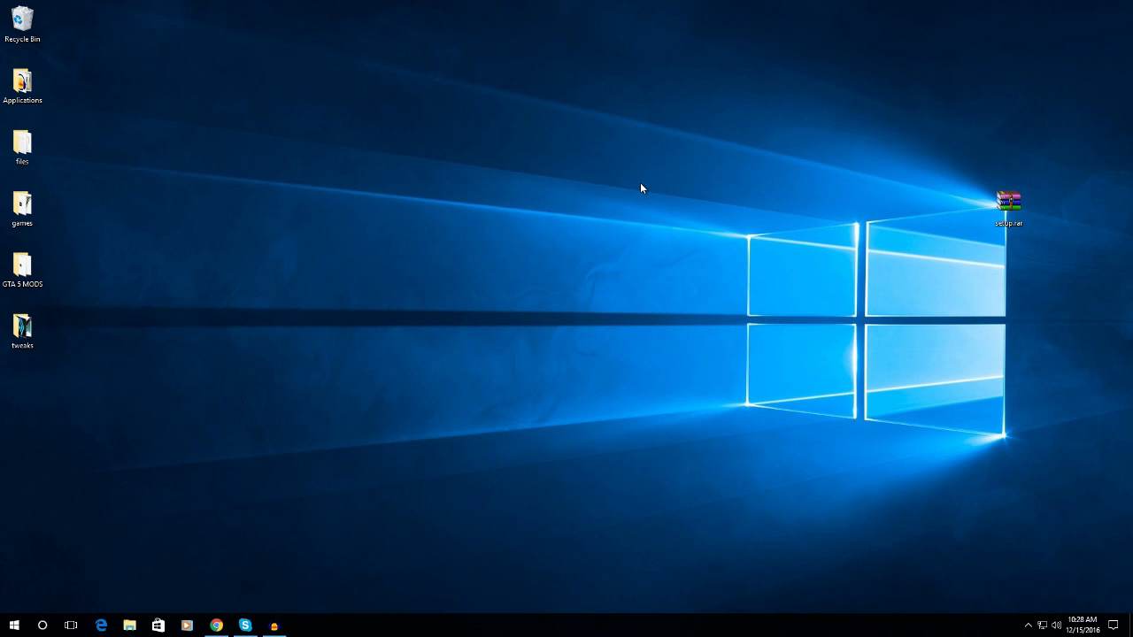
pyautogui.moveTo(641, 188)
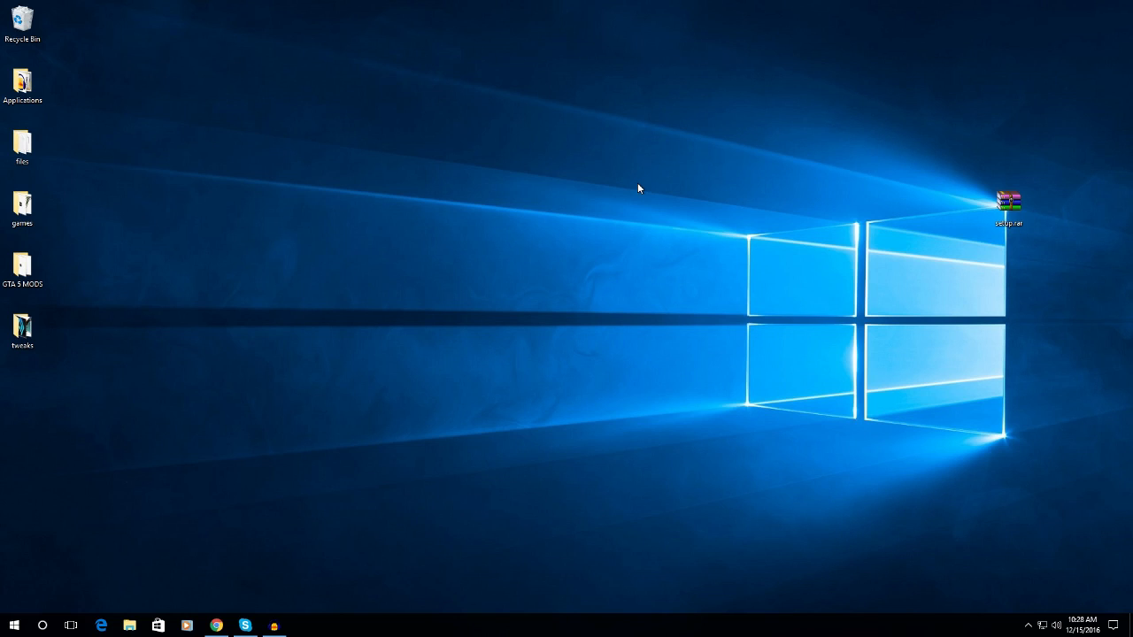
pyautogui.moveTo(233, 485)
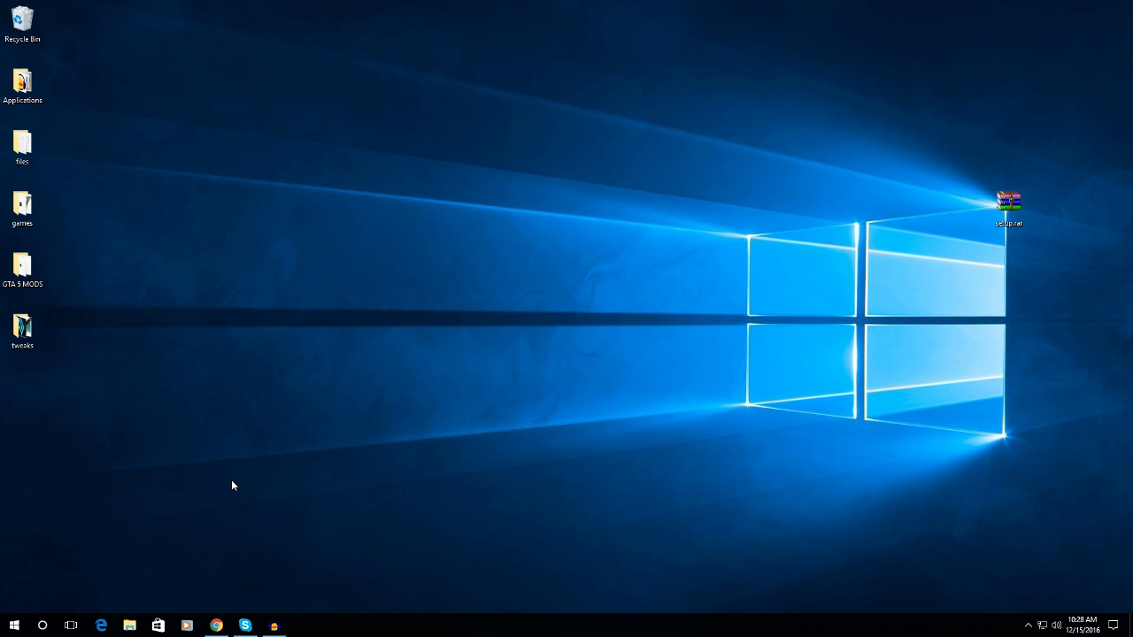
# Navigate the browser to virustotal.com to reach the VirusTotal home page.
pyautogui.click(216, 627)
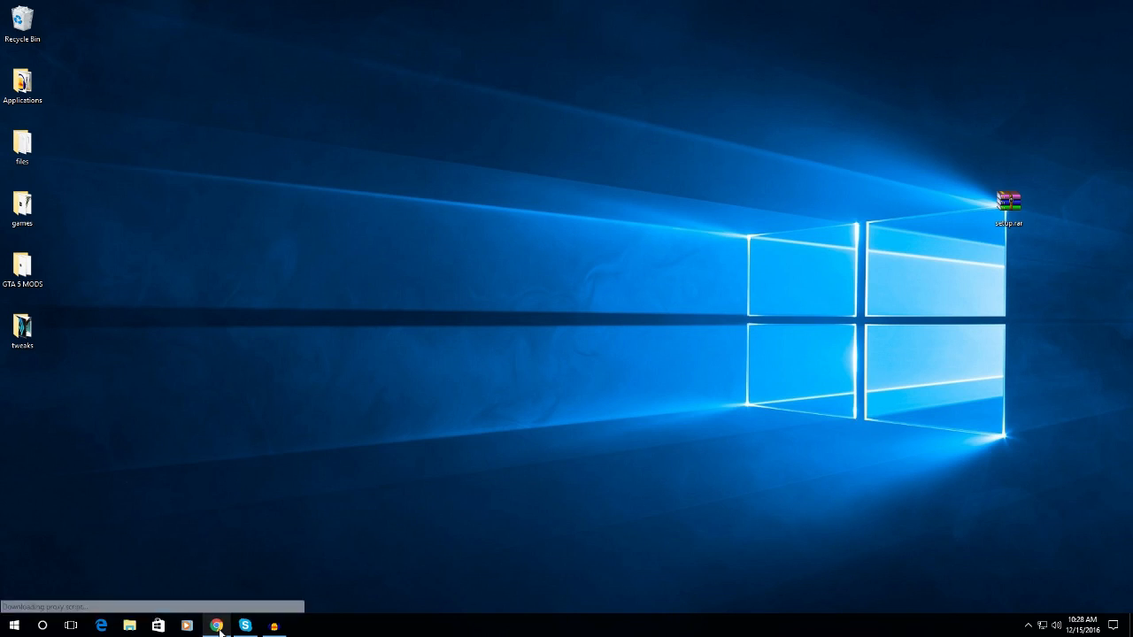
pyautogui.click(216, 626)
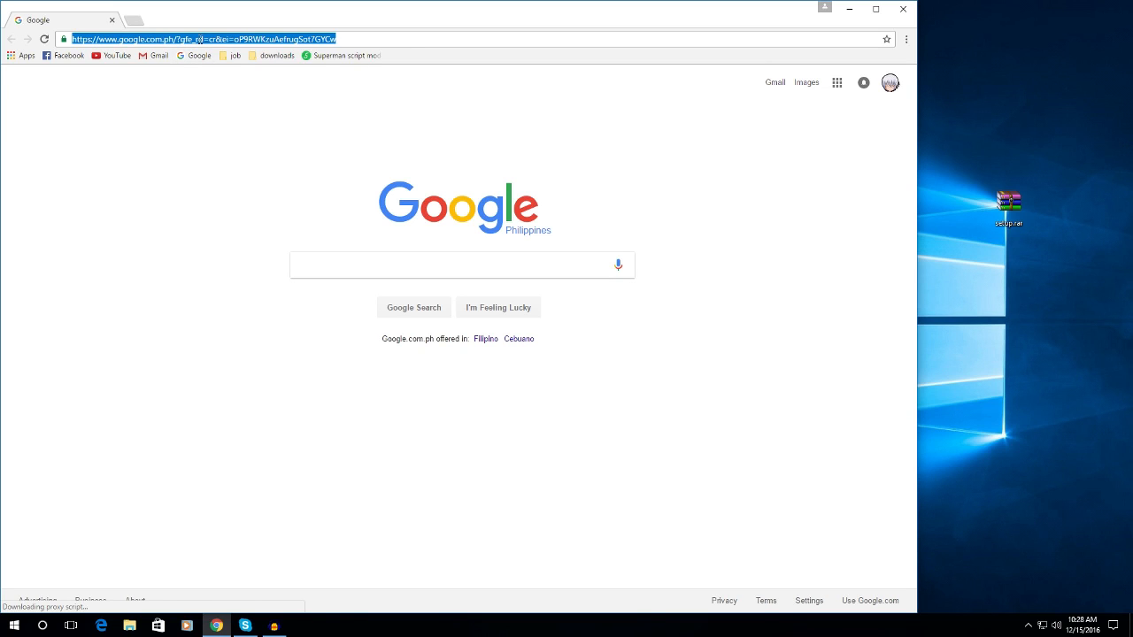
pyautogui.write('viu\\ru')
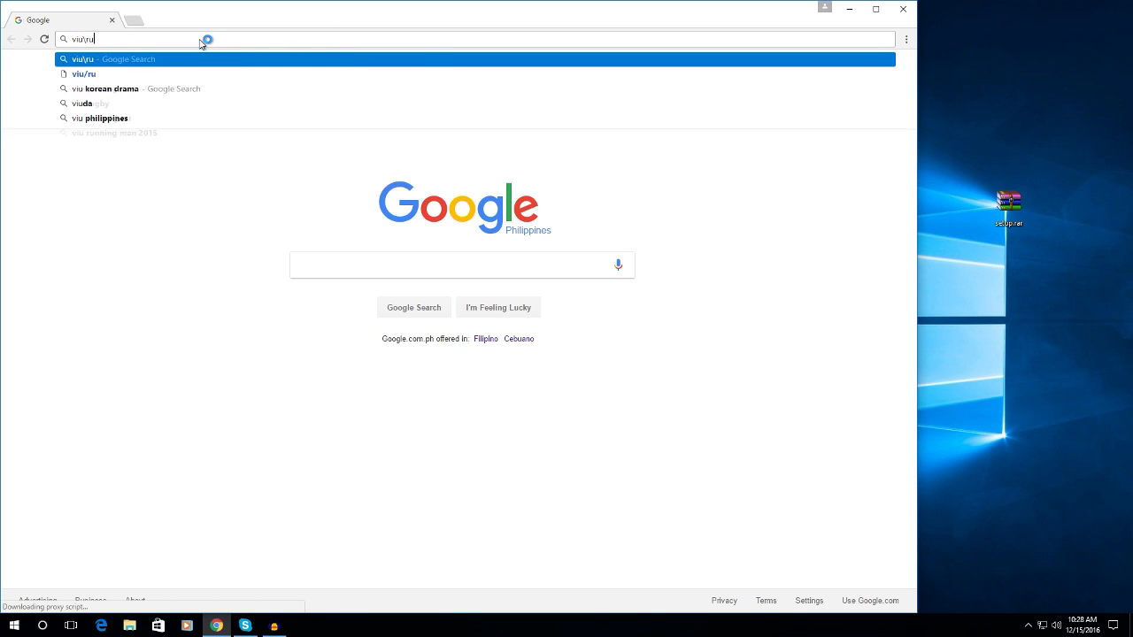
pyautogui.write('virustotal.com')
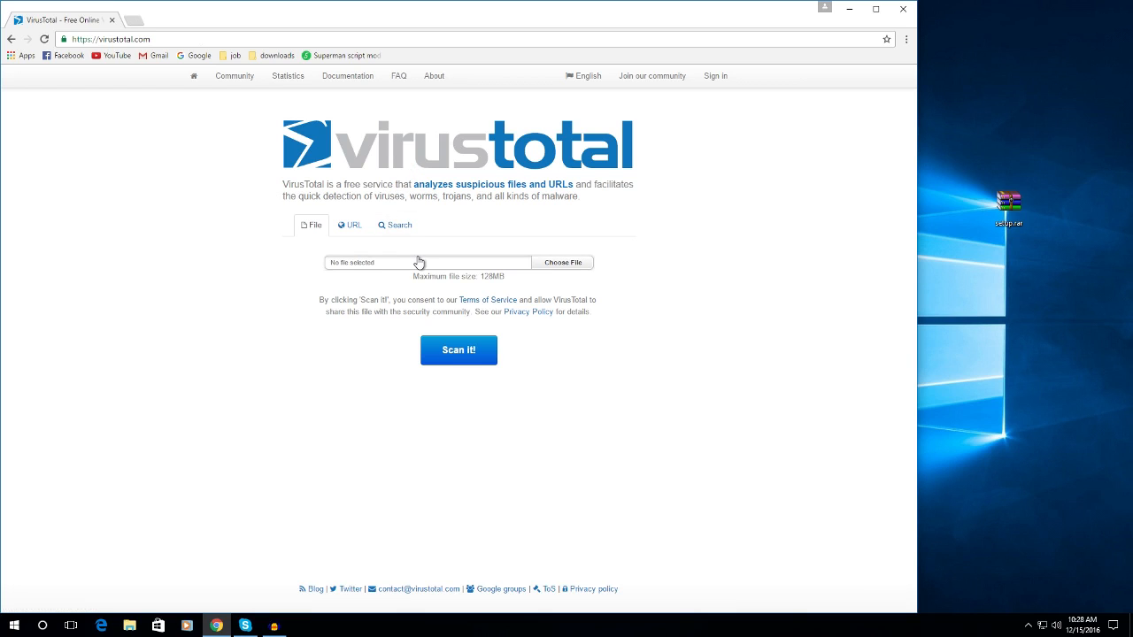
pyautogui.moveTo(423, 266)
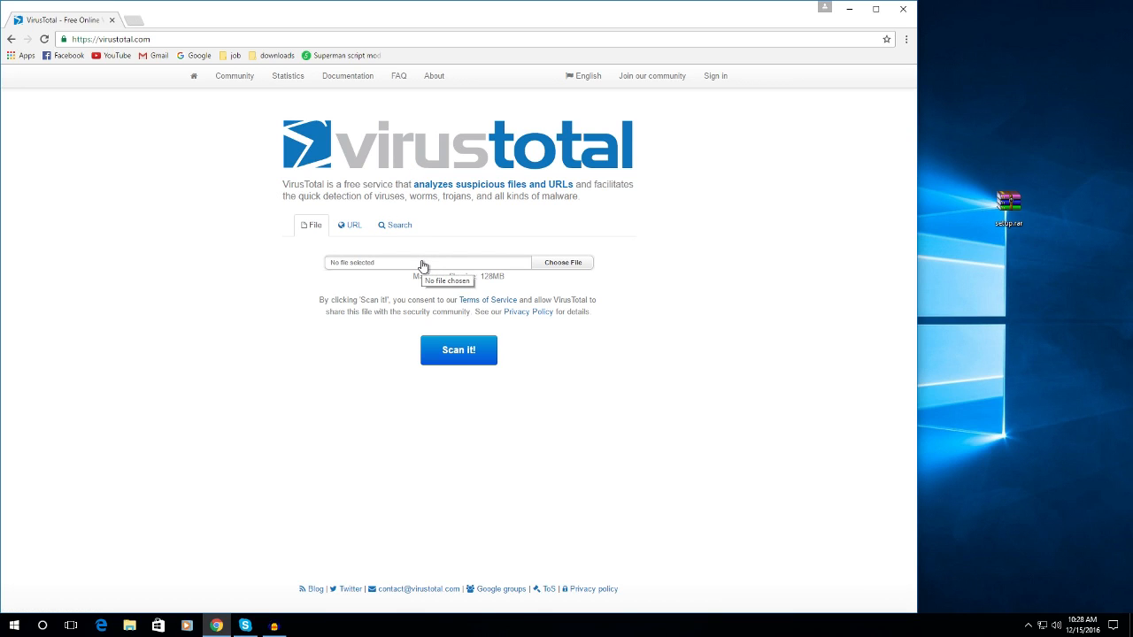
pyautogui.moveTo(496, 244)
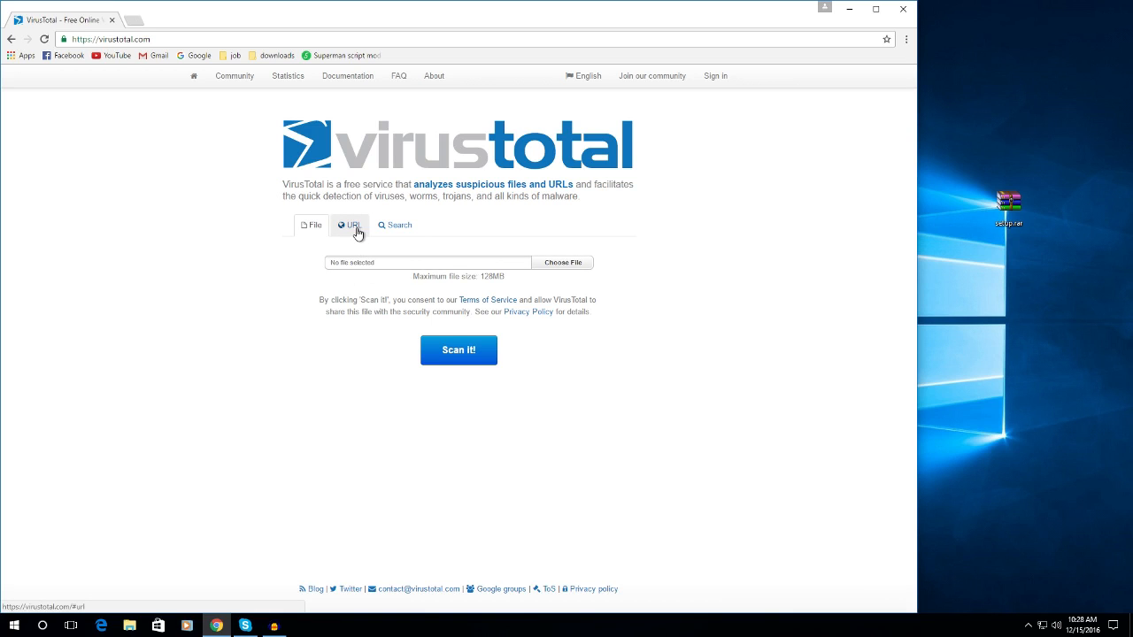
# Browse the URL and Search scanning modes on the VirusTotal page.
pyautogui.click(350, 224)
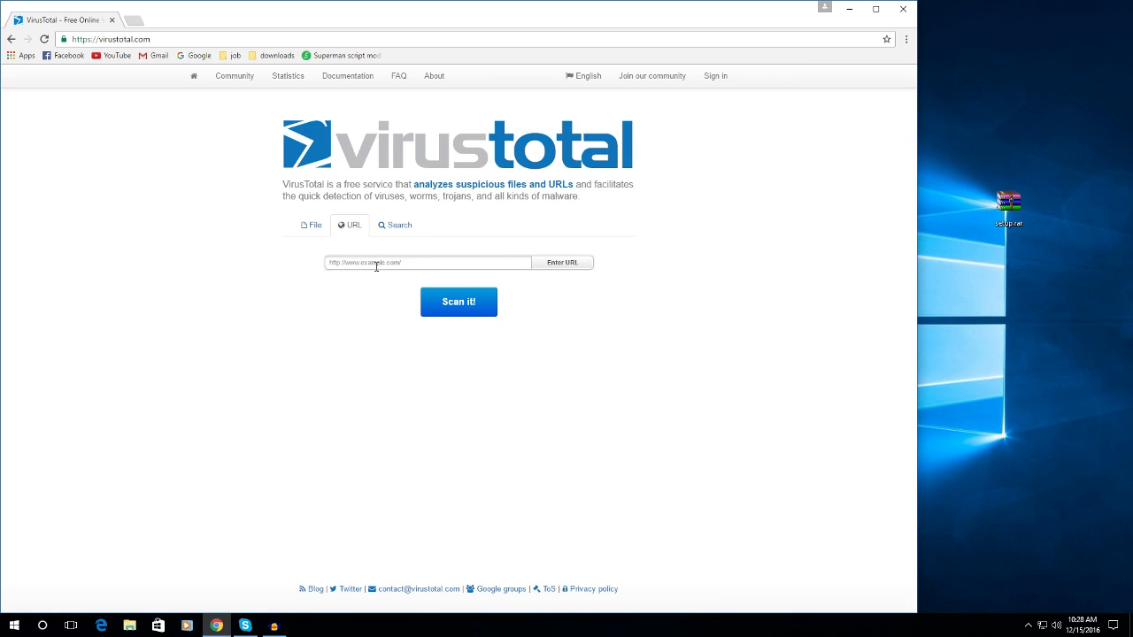
pyautogui.click(394, 224)
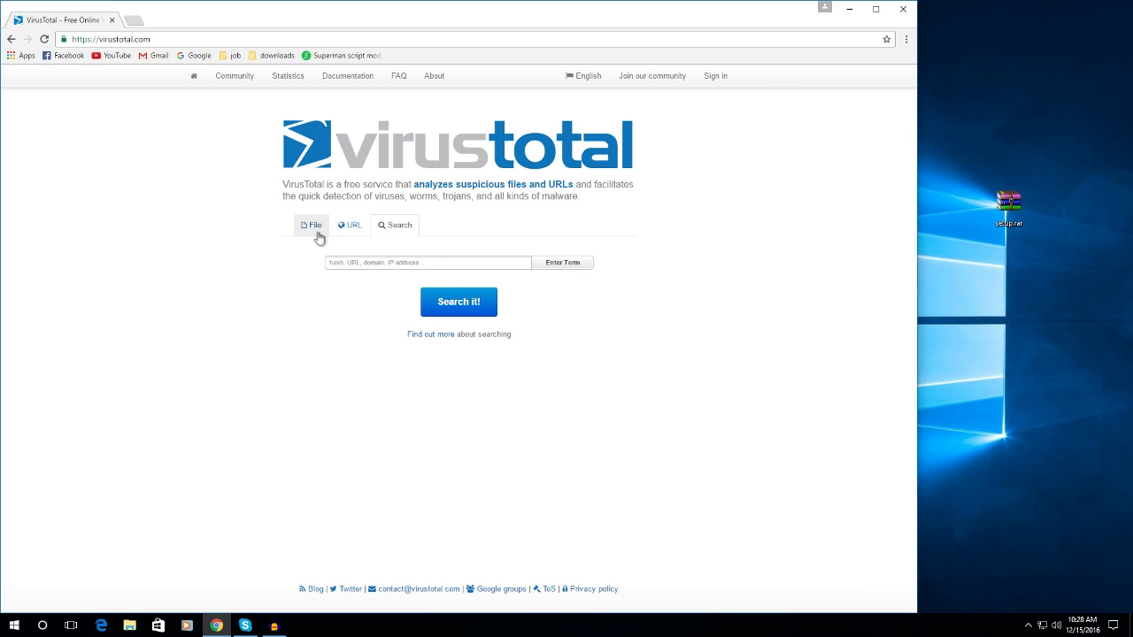
# Drag the desktop setup file into the File box and submit it with Scan it!
pyautogui.click(312, 223)
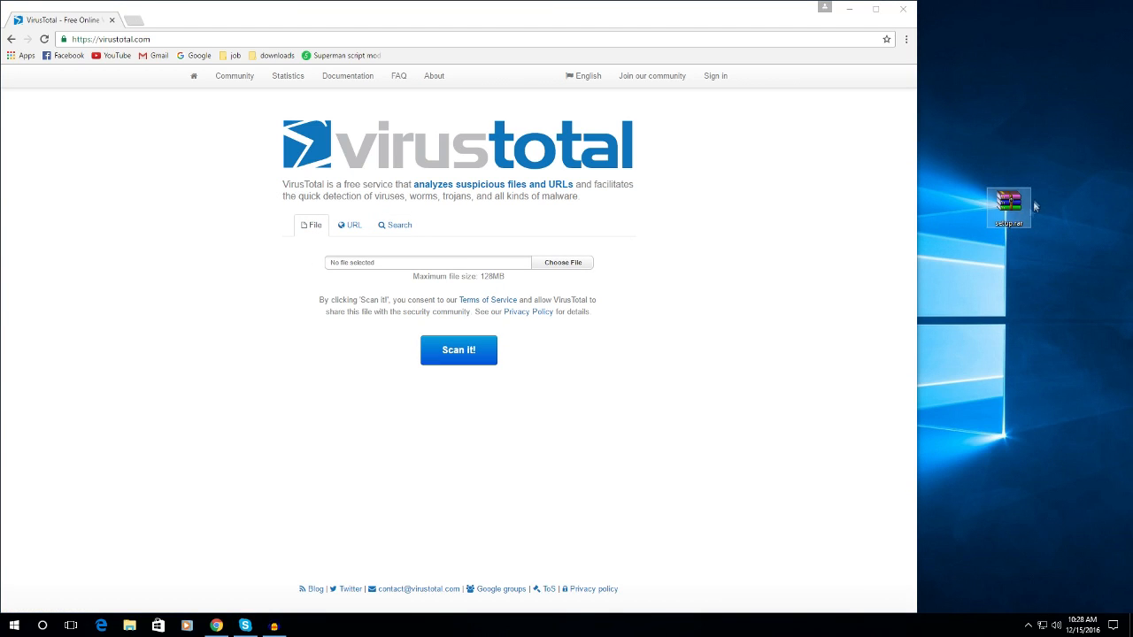
pyautogui.moveTo(1009, 204)
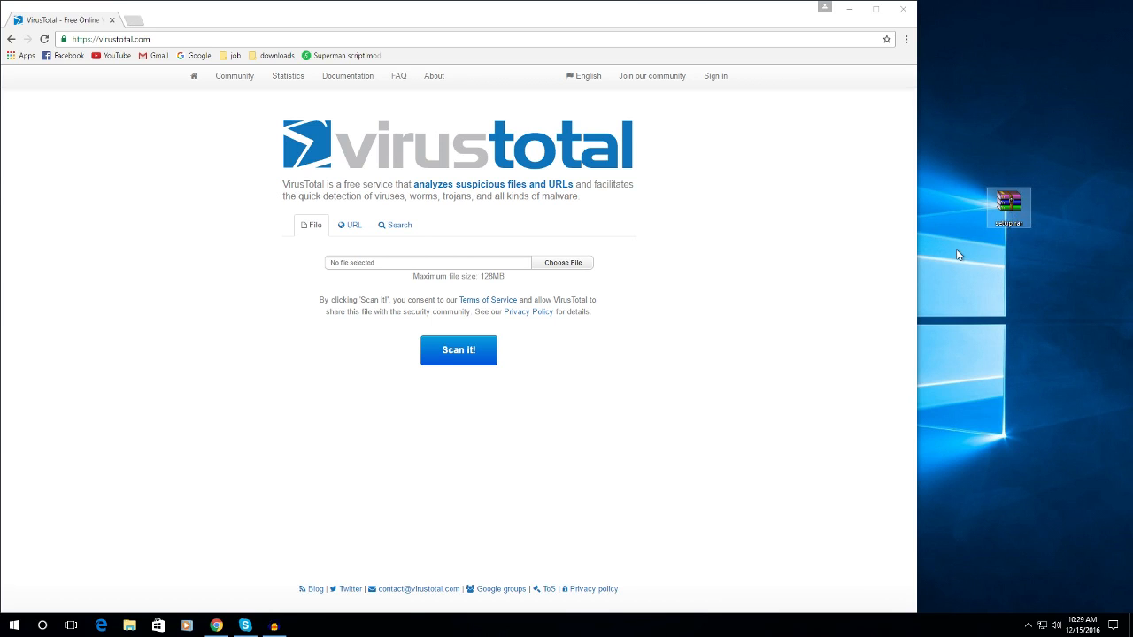
pyautogui.moveTo(1009, 209); pyautogui.dragTo(475, 262)
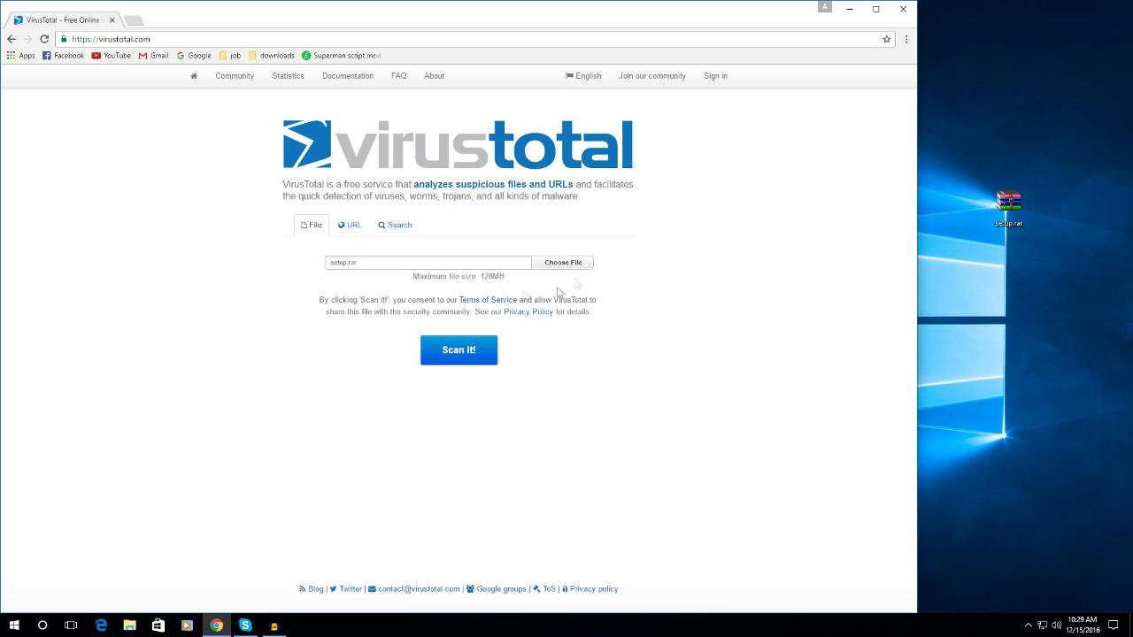
pyautogui.moveTo(472, 329)
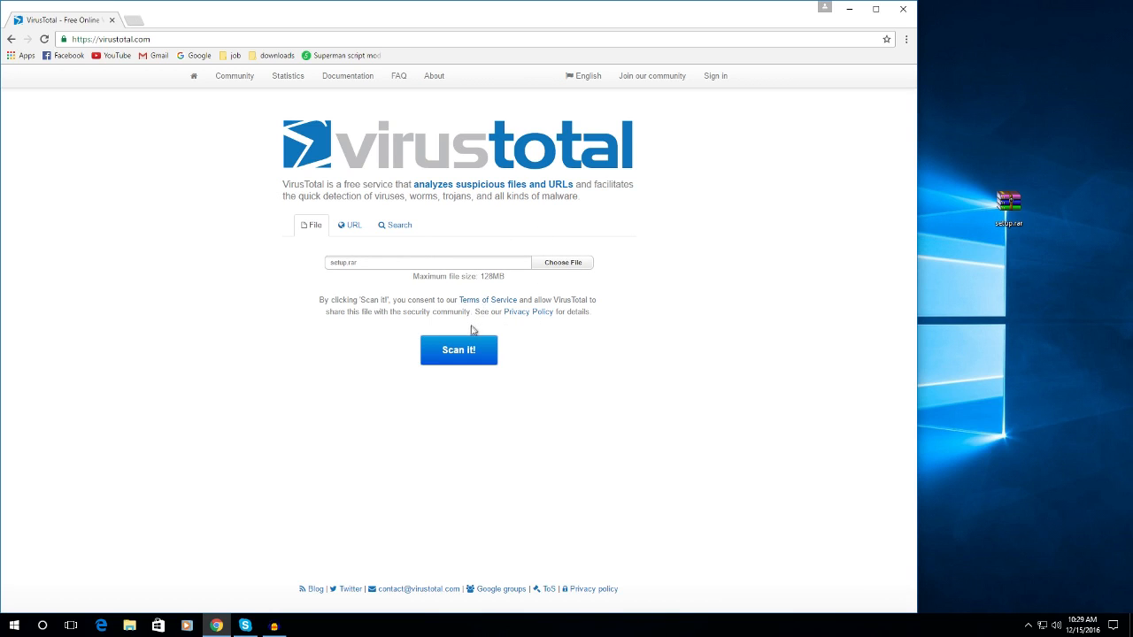
pyautogui.moveTo(439, 287)
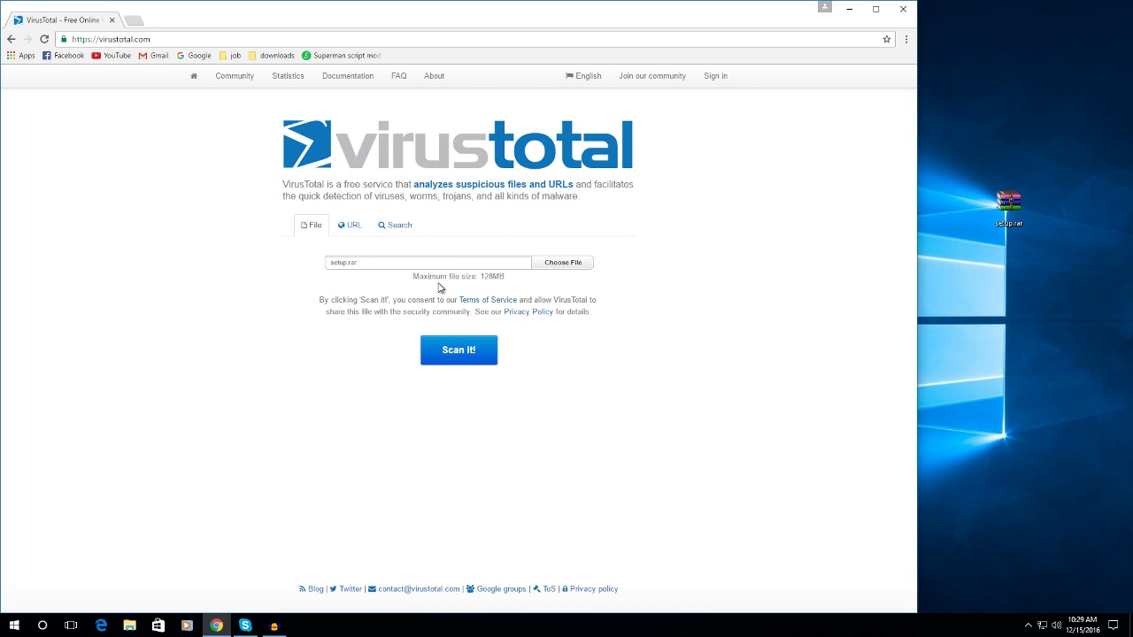
pyautogui.moveTo(400, 297)
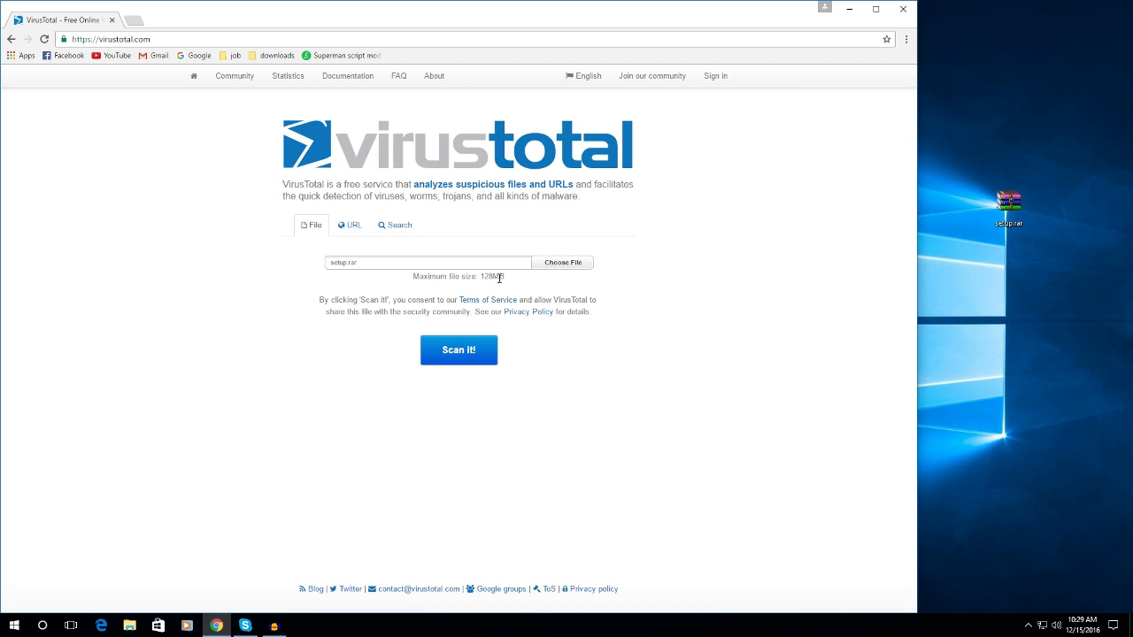
pyautogui.moveTo(460, 351)
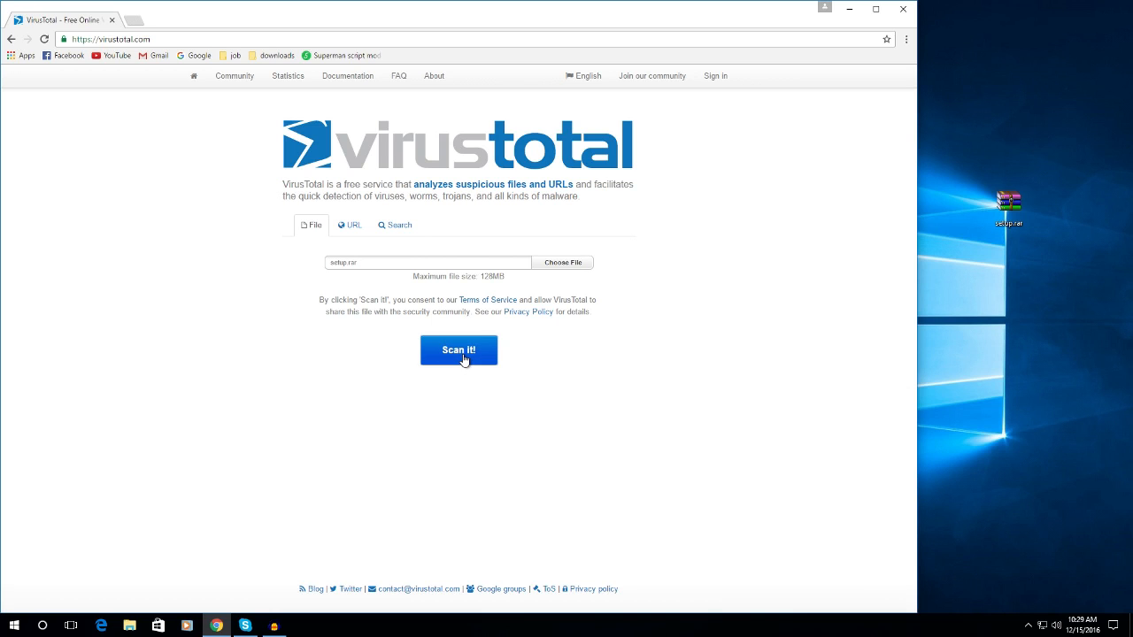
pyautogui.click(459, 350)
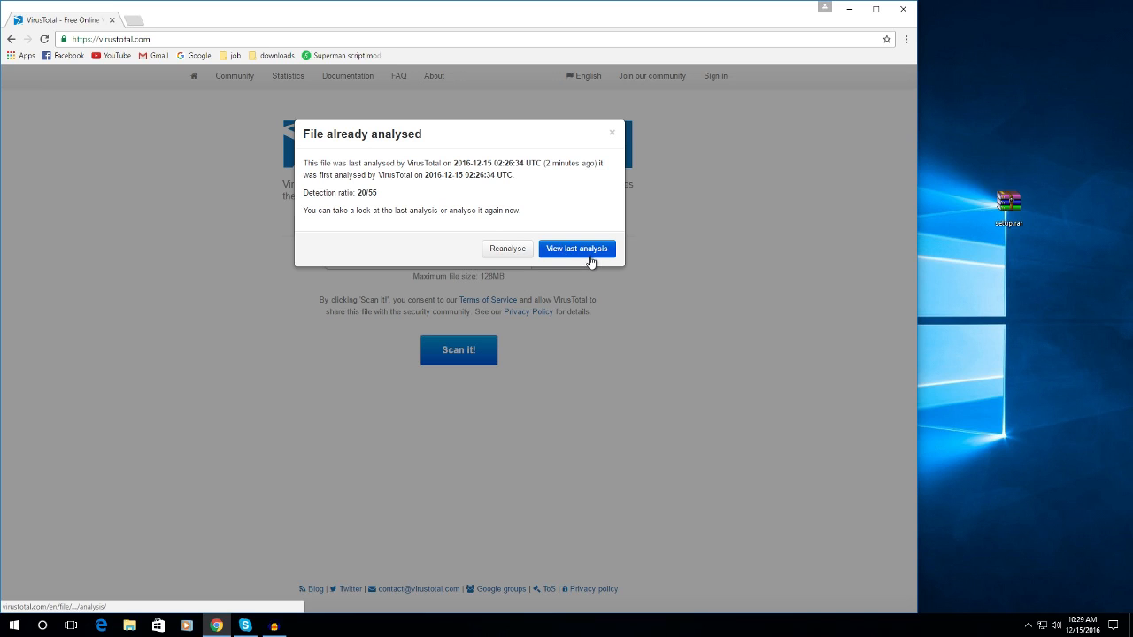
# View the last analysis showing 26 of 55 engines flagging Trojan and worm results.
pyautogui.click(577, 248)
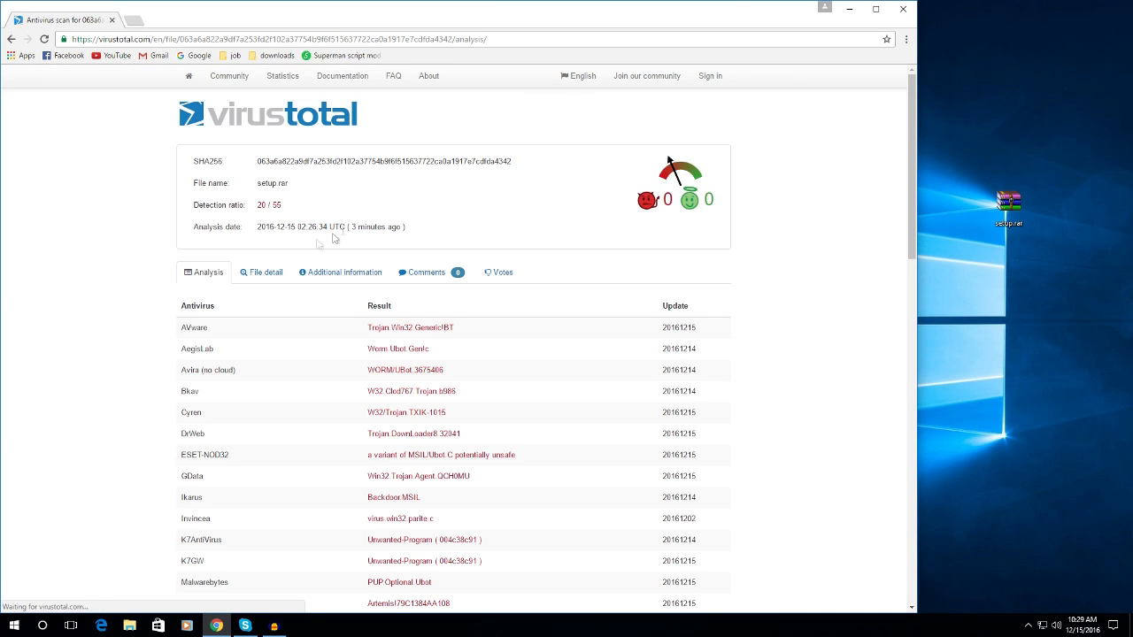
pyautogui.scroll(-3)
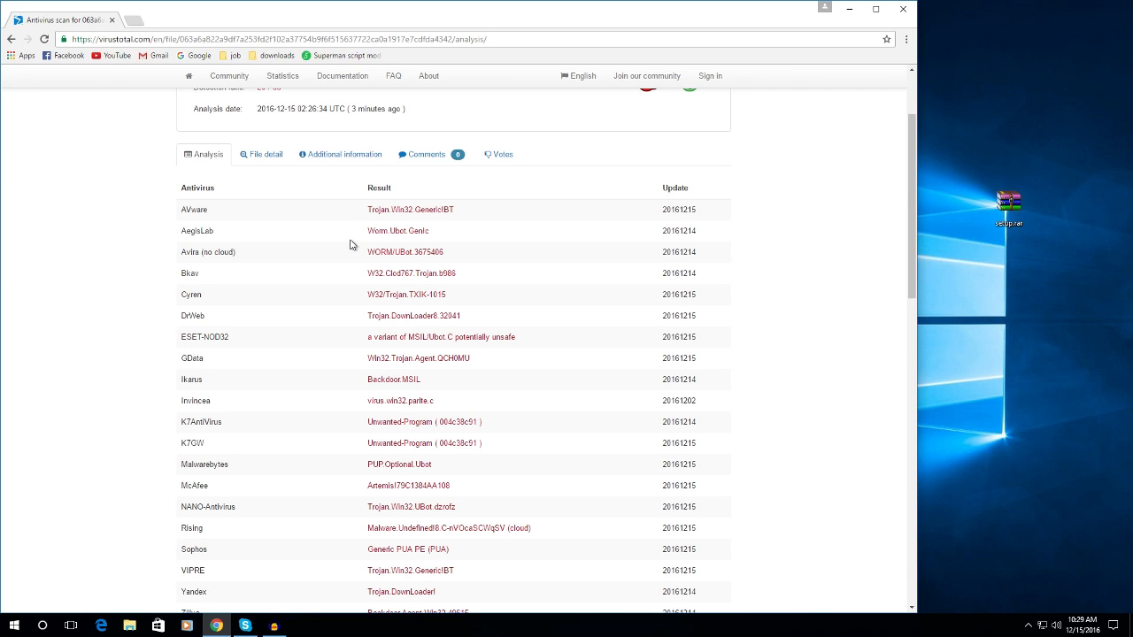
pyautogui.moveTo(432, 288)
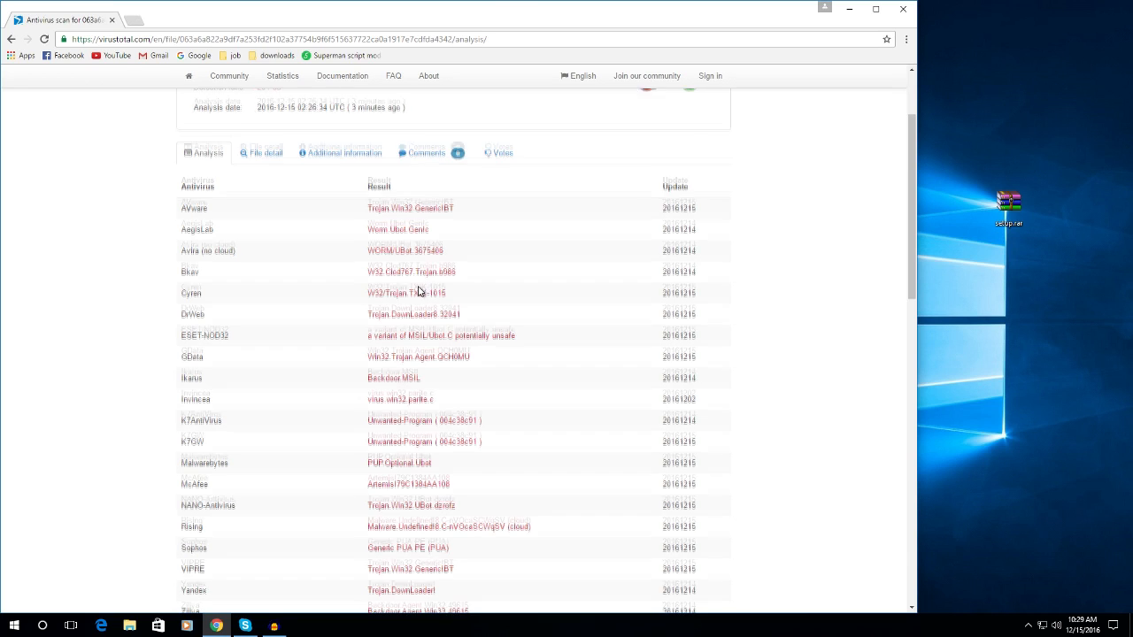
pyautogui.scroll(-3)
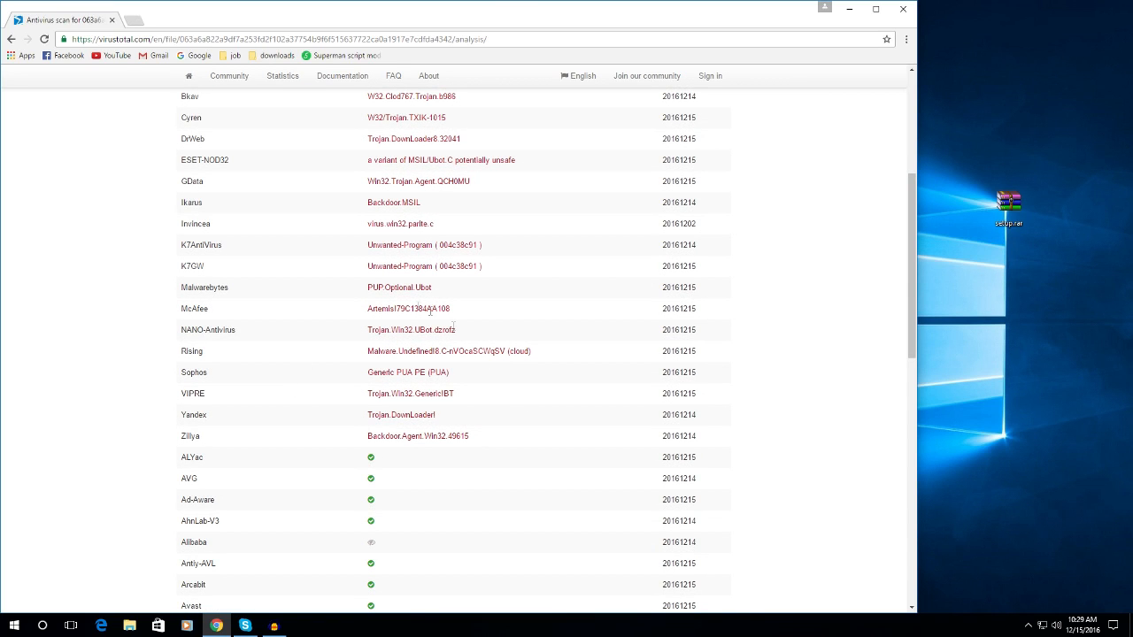
pyautogui.scroll(3)
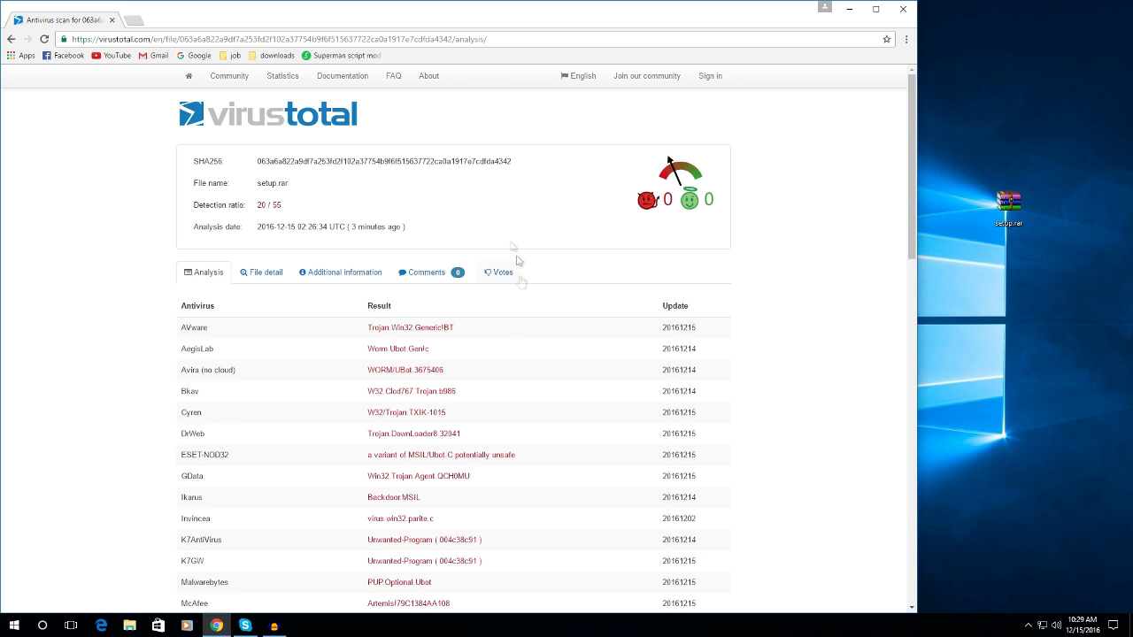
pyautogui.moveTo(644, 199)
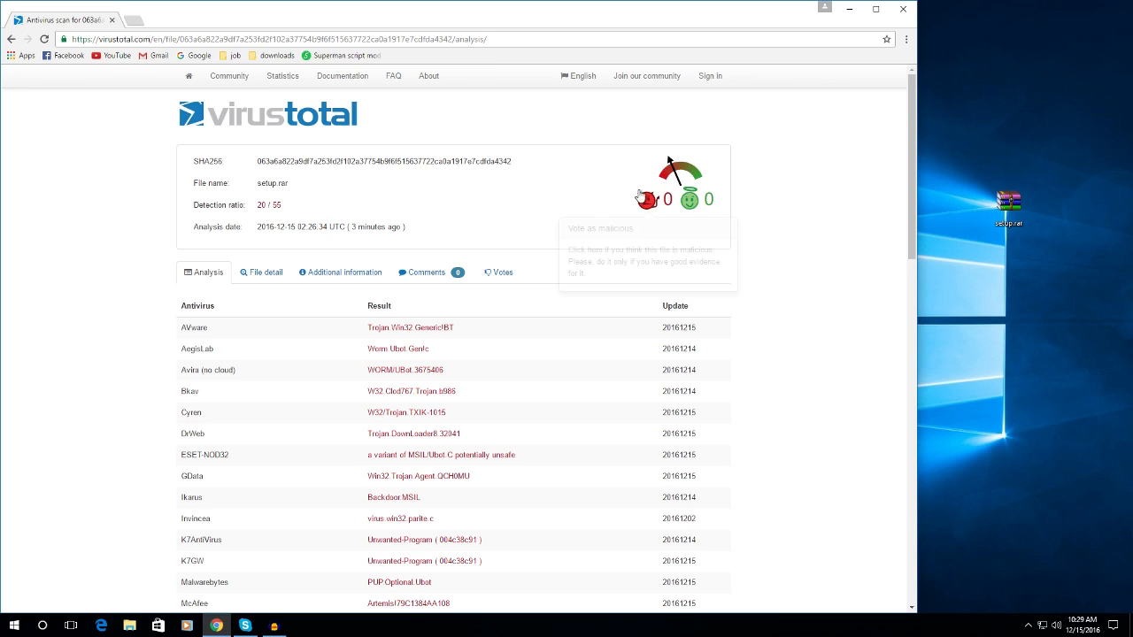
pyautogui.moveTo(715, 234)
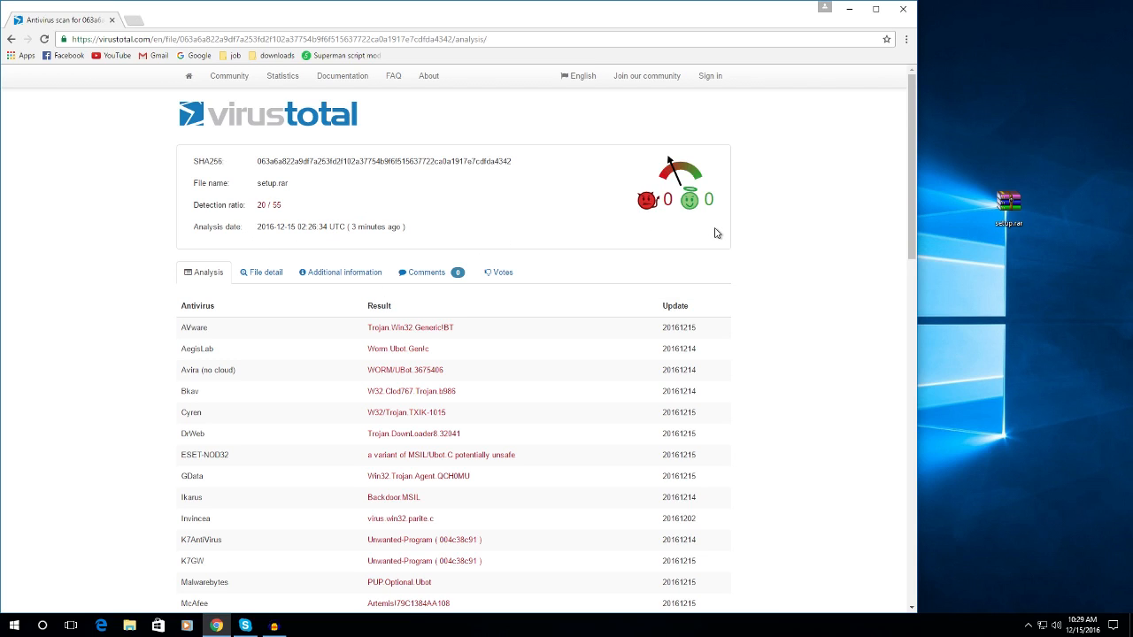
pyautogui.moveTo(156, 85)
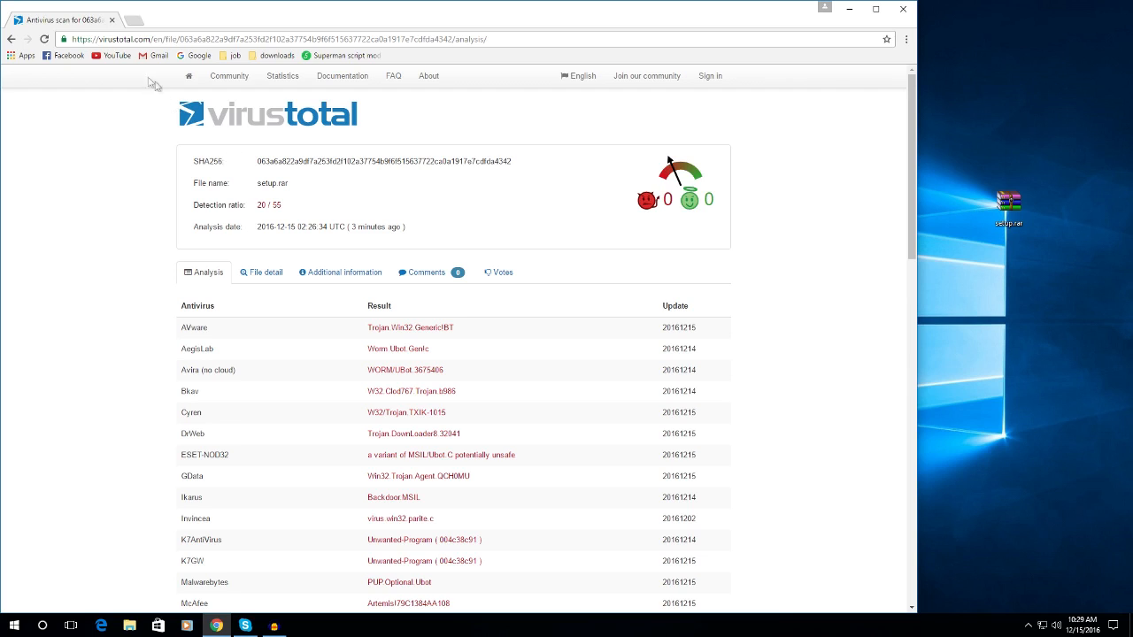
pyautogui.click(1009, 201)
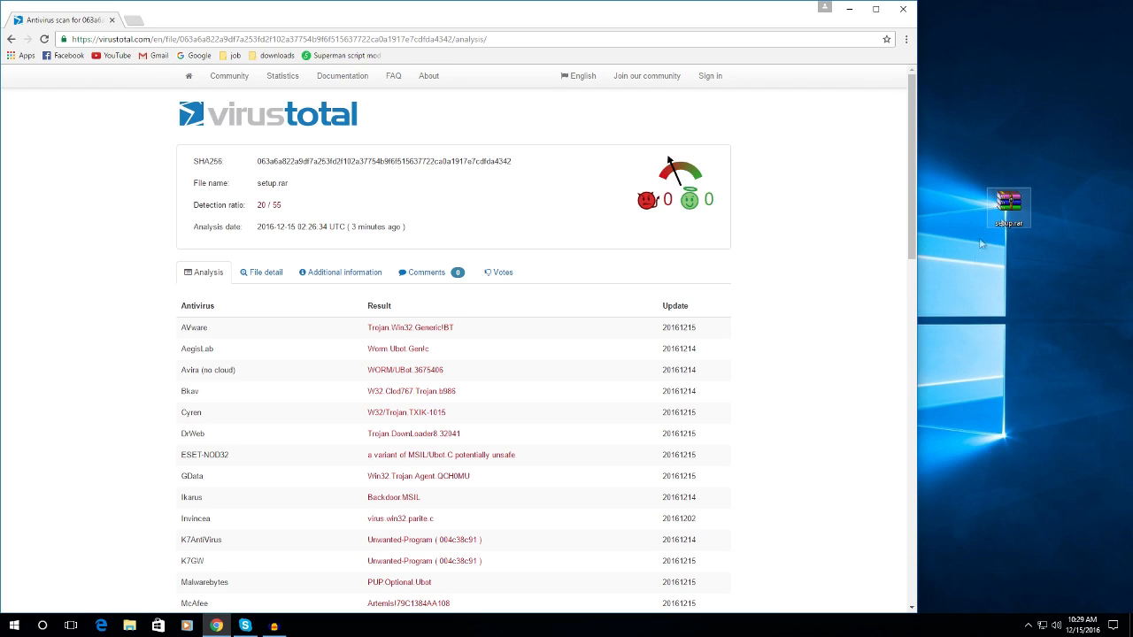
pyautogui.moveTo(832, 216)
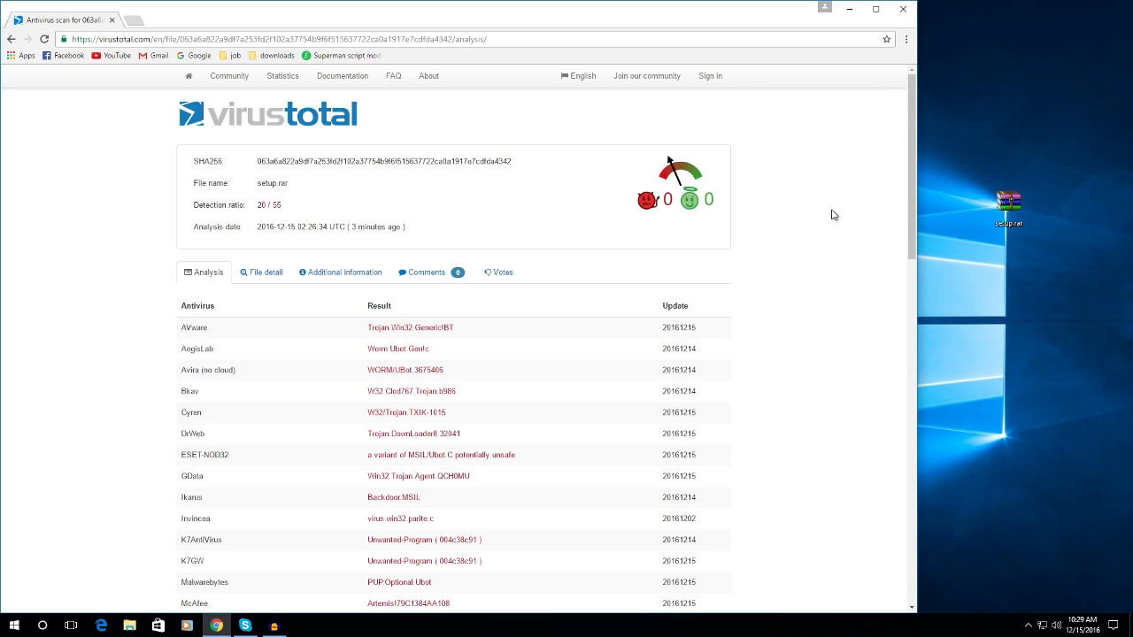
pyautogui.moveTo(889, 217)
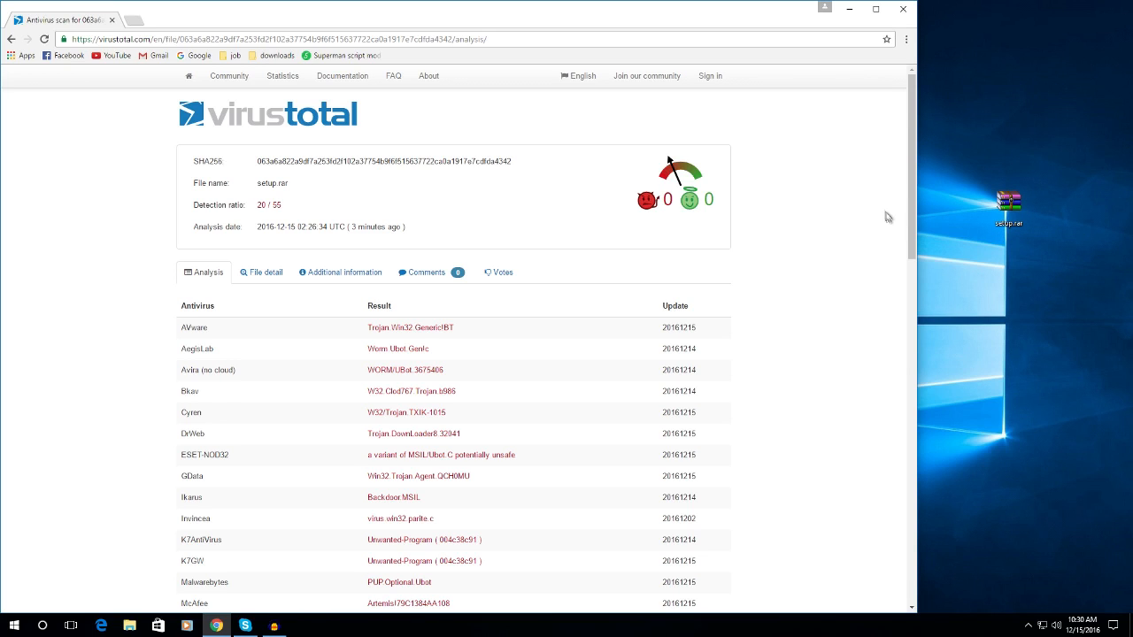